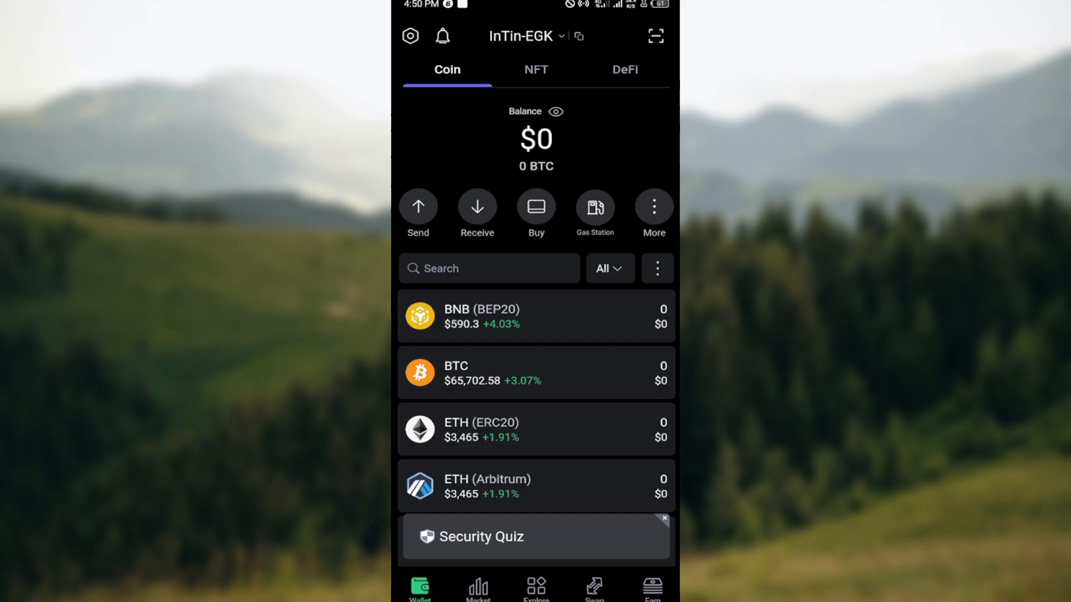
pyautogui.moveTo(470, 52)
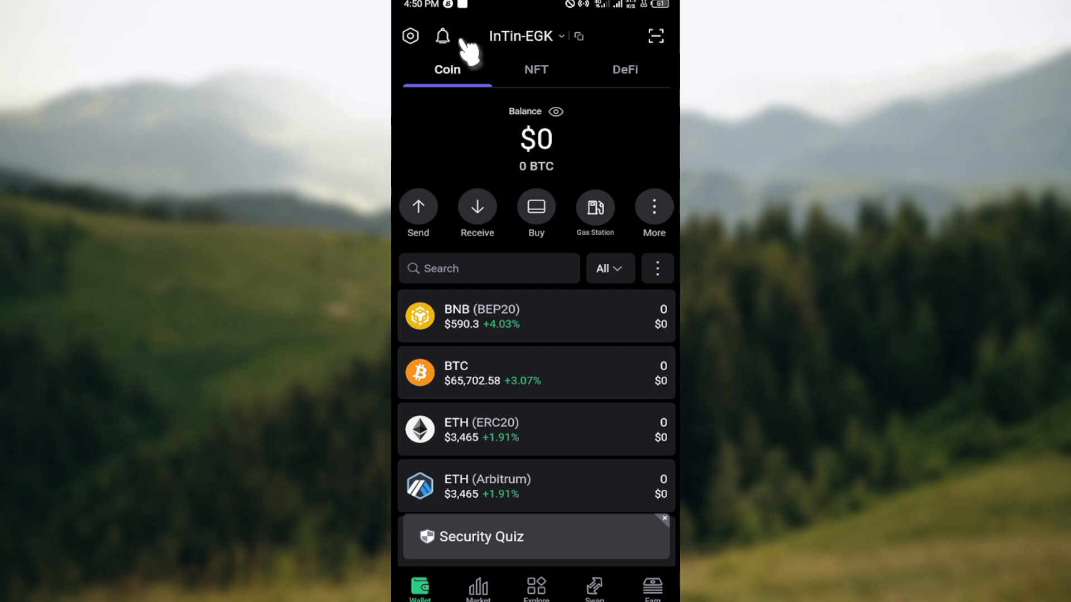
pyautogui.moveTo(410, 35)
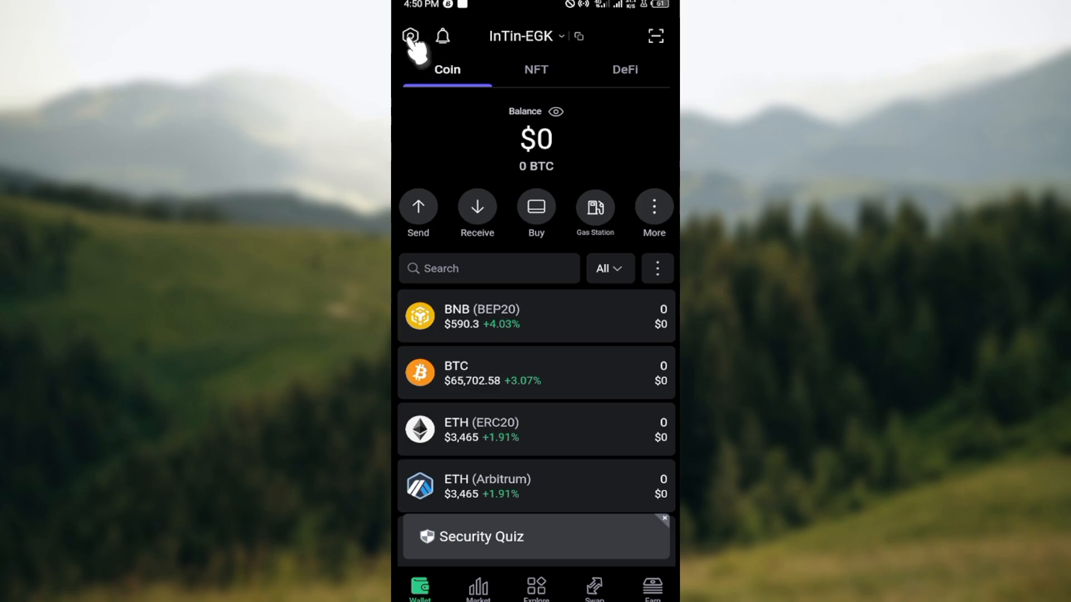
# - Open SafePal Settings and scroll down to the Help Center, Support, Community and About entries
pyautogui.click(410, 35)
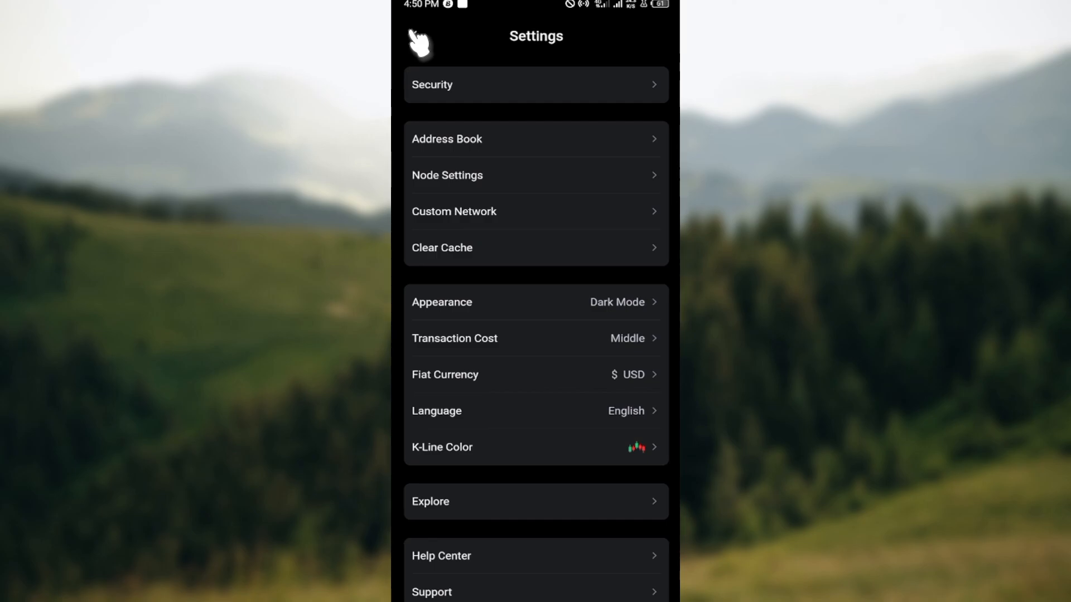
pyautogui.scroll(3)
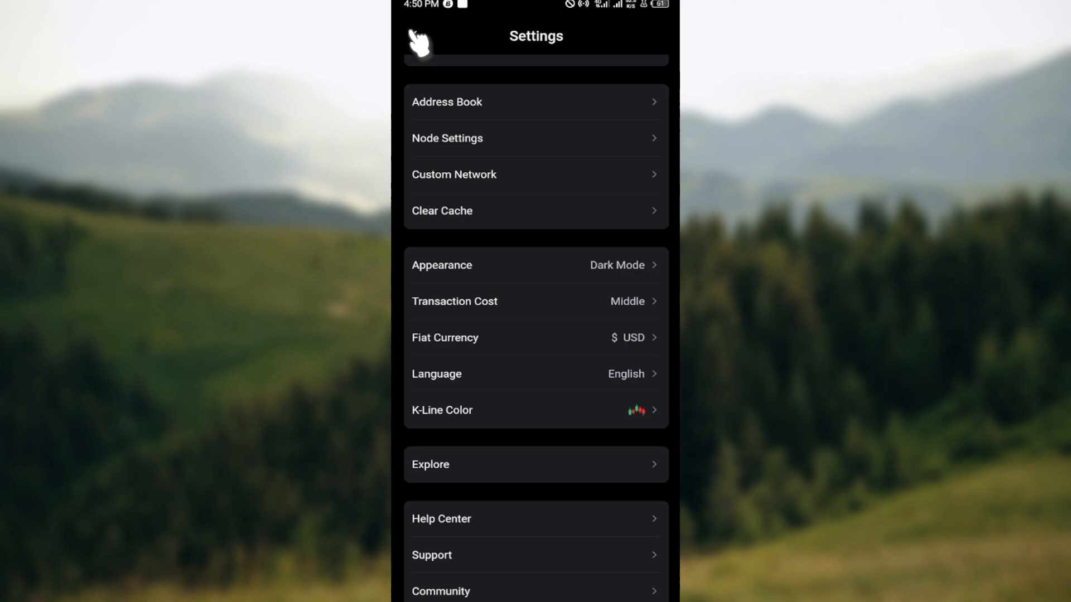
pyautogui.scroll(3)
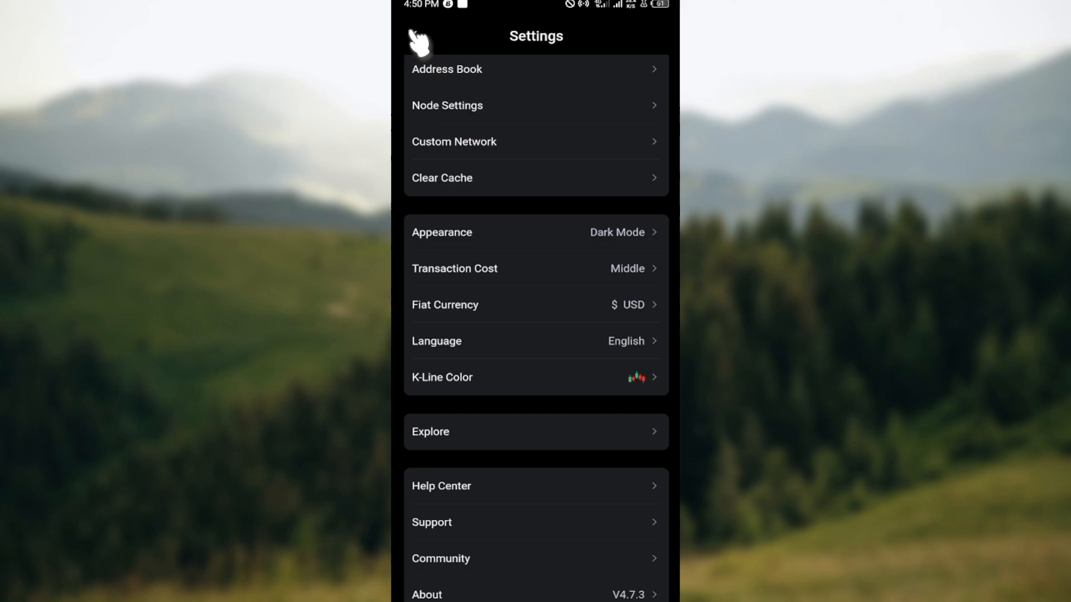
# - Choose Français from the Language list so the app shows Paramètres in French
pyautogui.click(536, 341)
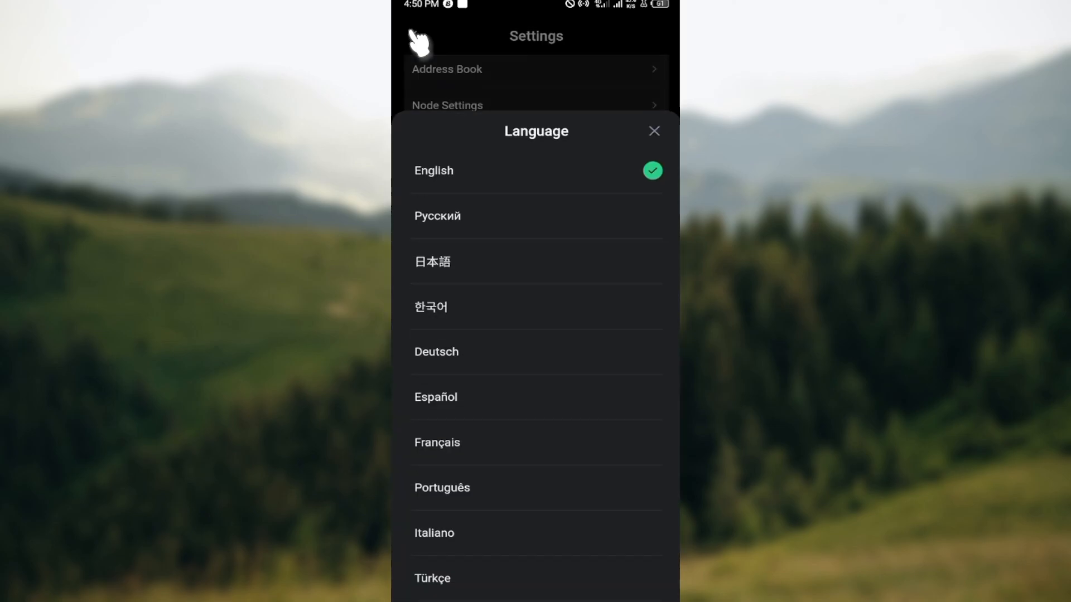
pyautogui.moveTo(535, 284)
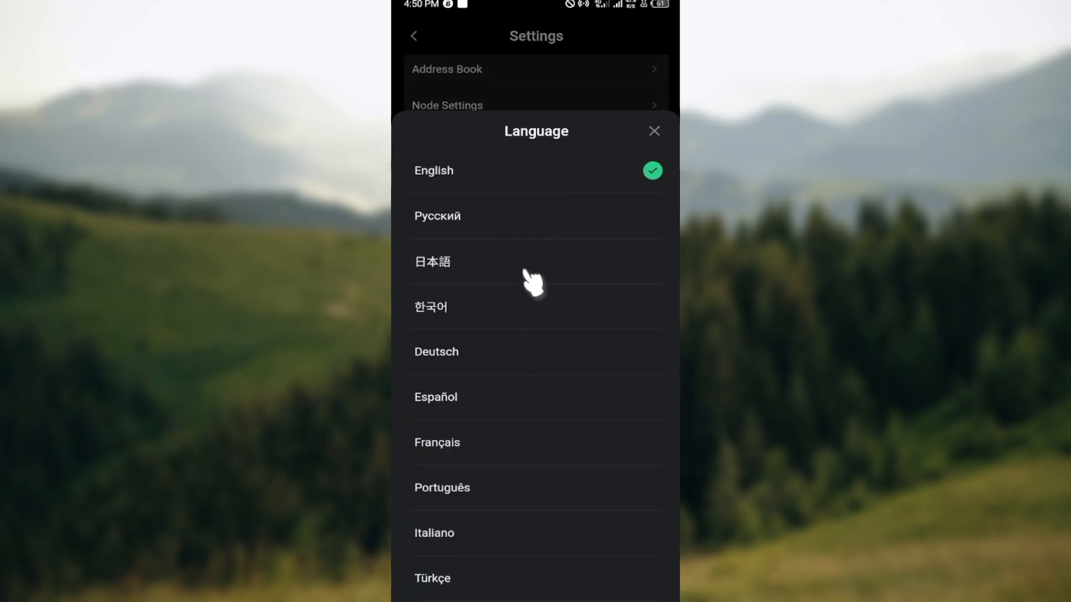
pyautogui.moveTo(493, 384)
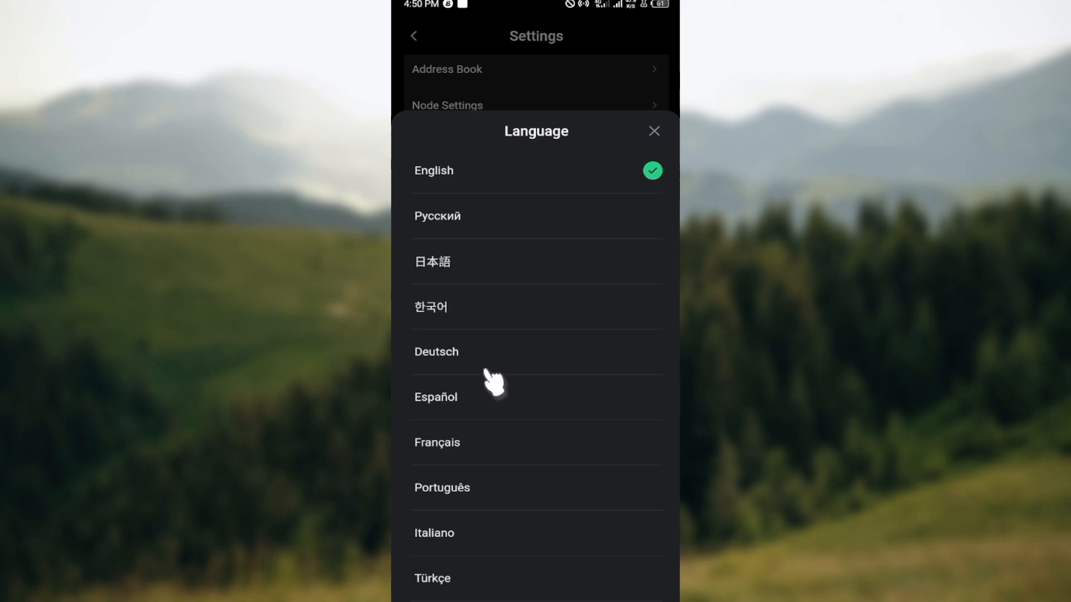
pyautogui.scroll(3)
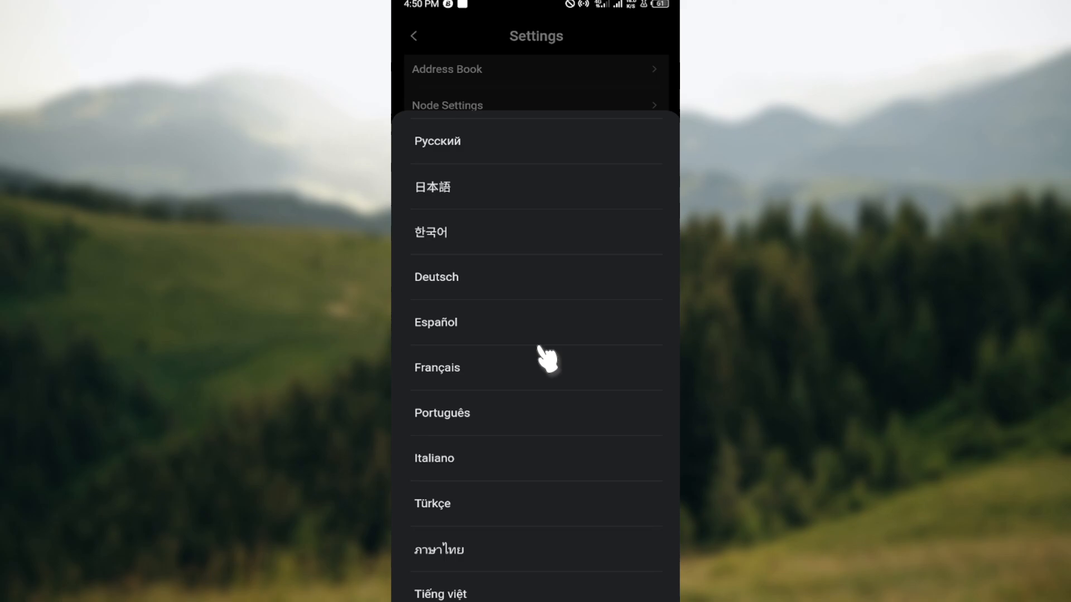
pyautogui.click(438, 368)
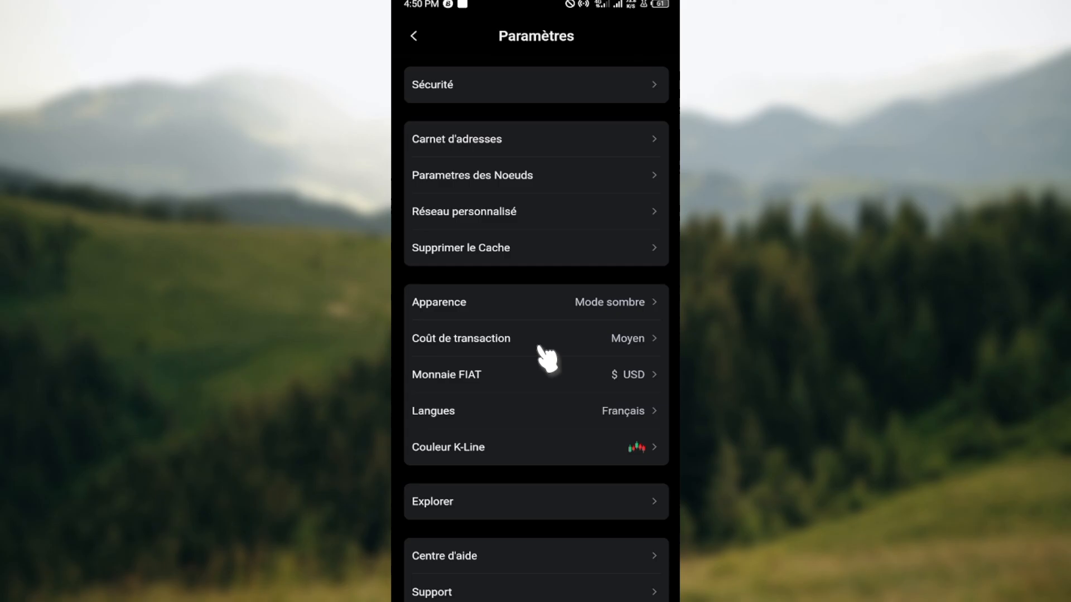
# - Open the BNB coin details, then go back to the wallet home with Balance, Send and Receive
pyautogui.click(414, 36)
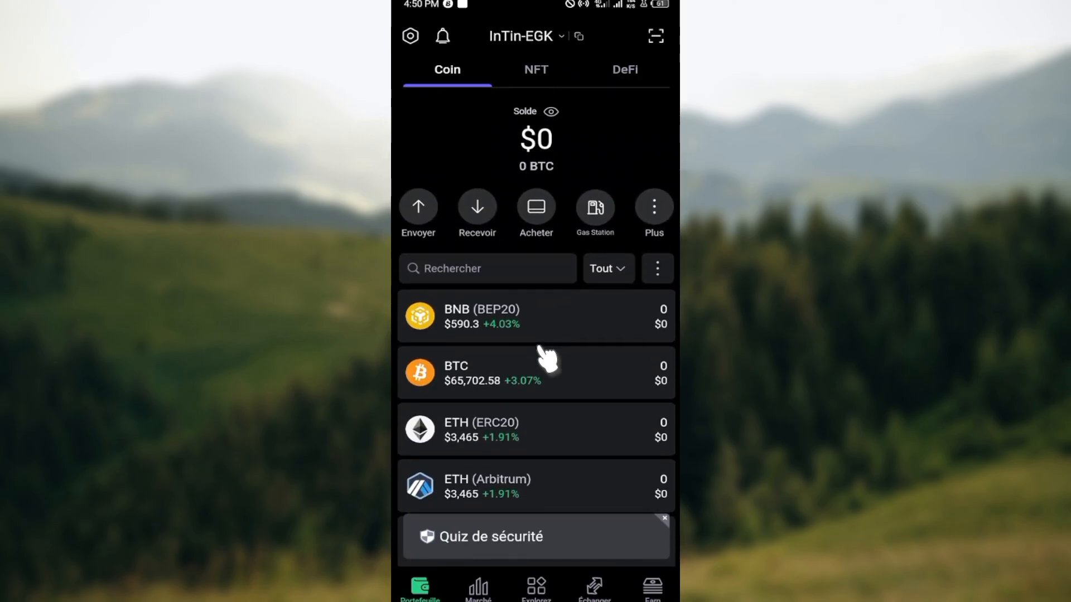
pyautogui.click(536, 316)
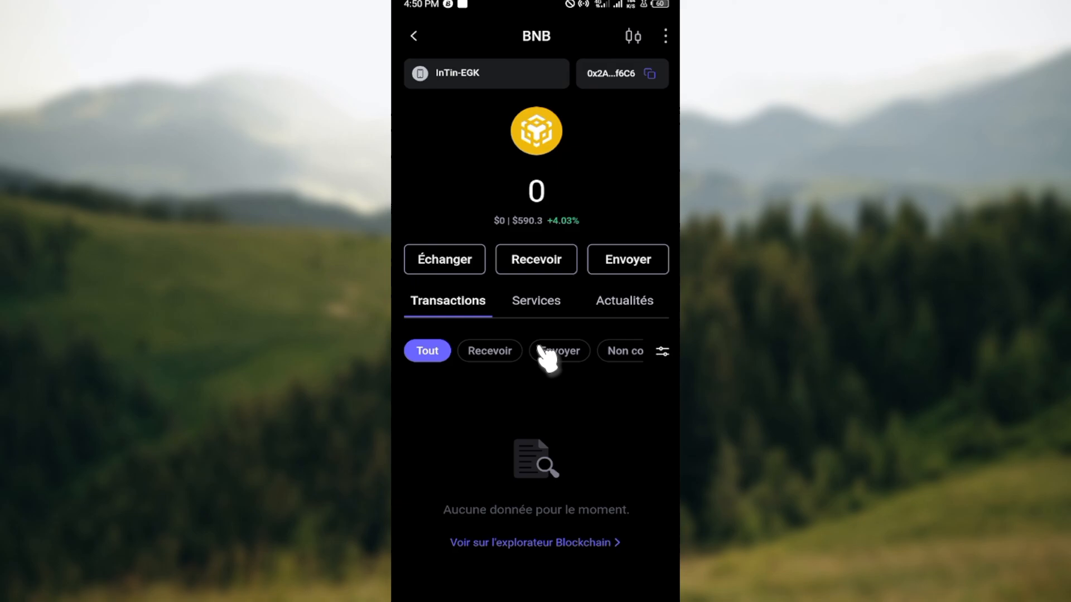
pyautogui.click(413, 36)
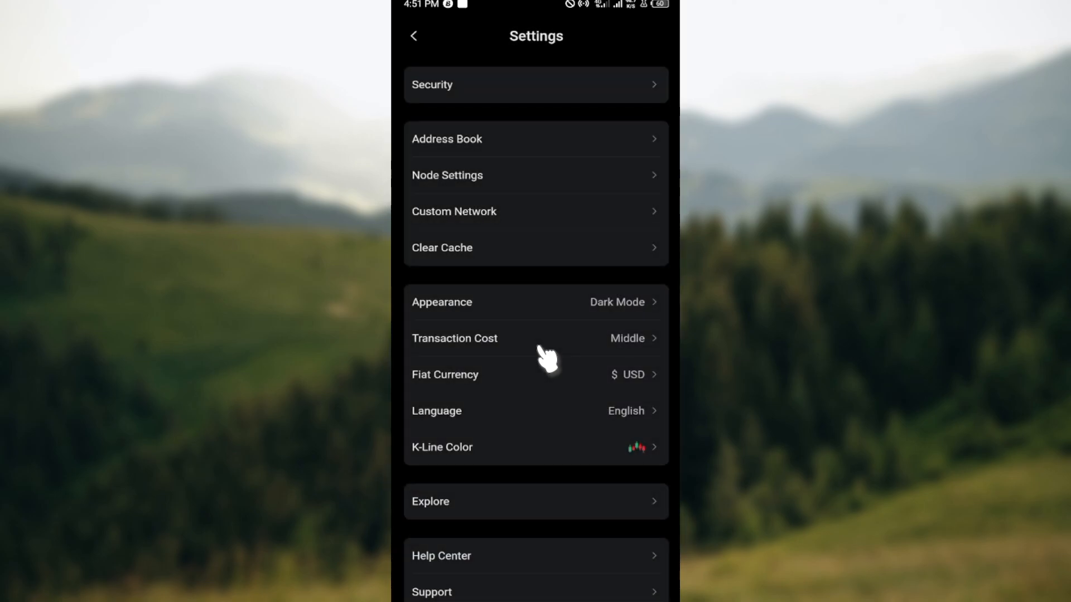
pyautogui.click(414, 35)
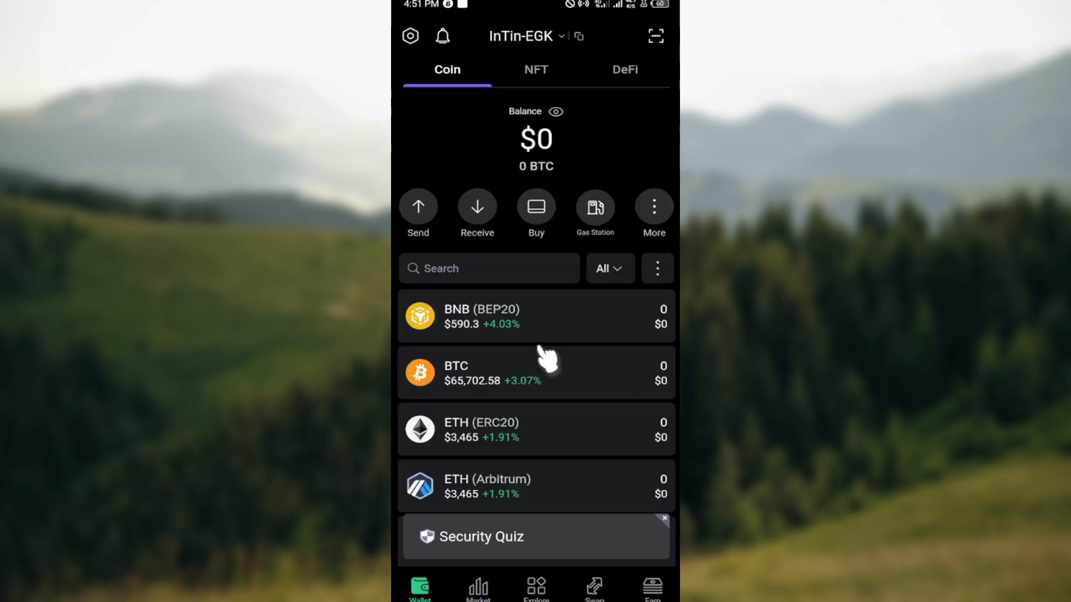